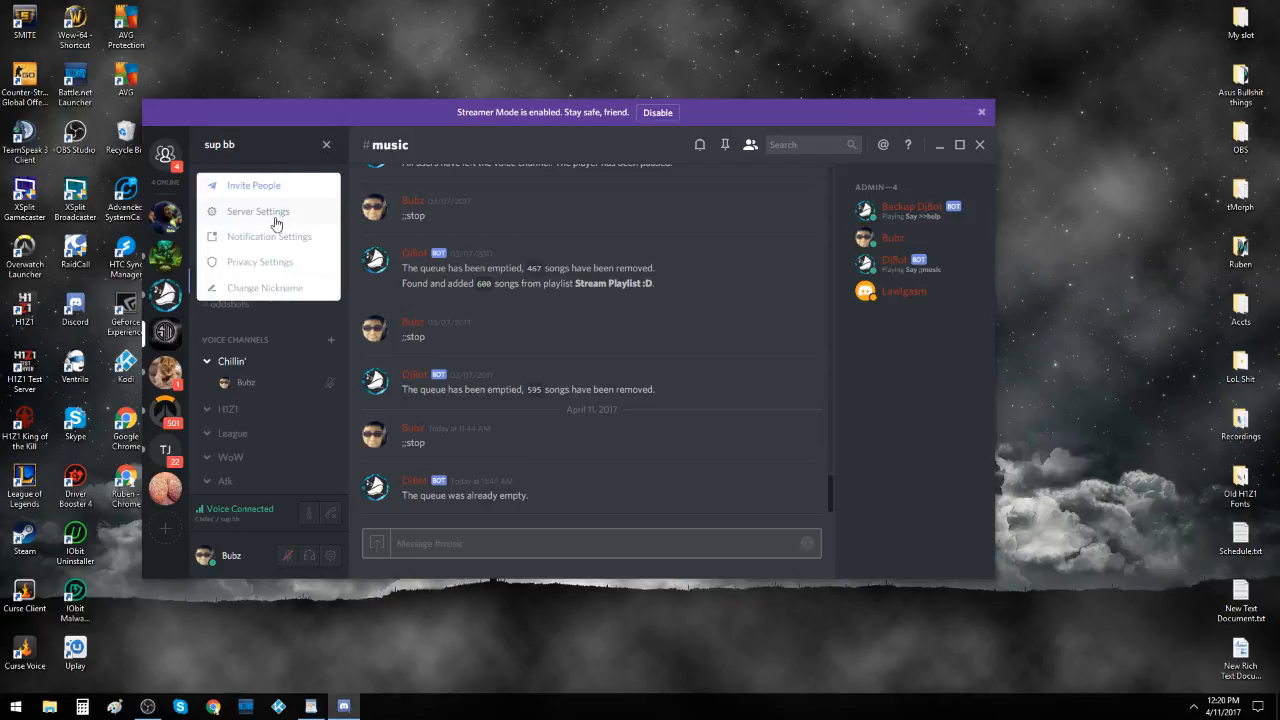
# Close the FredBoat Hangout server options menu without choosing any option
pyautogui.click(257, 211)
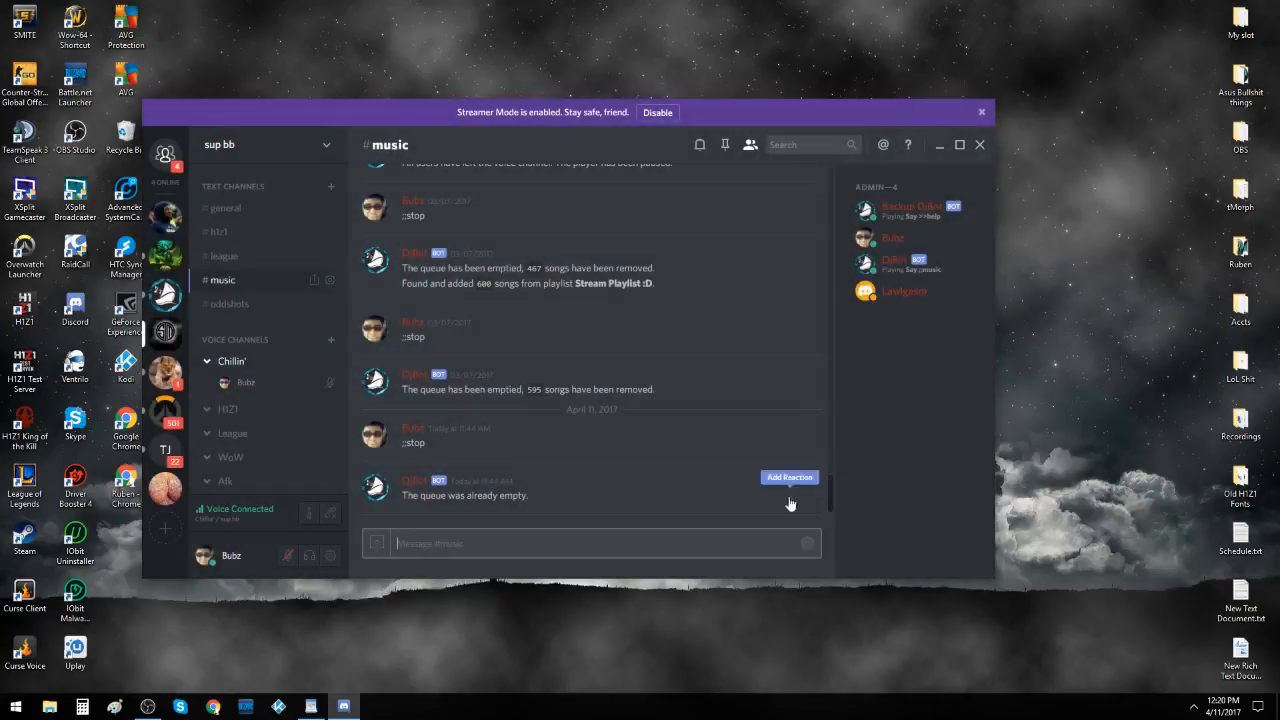
pyautogui.moveTo(791, 506)
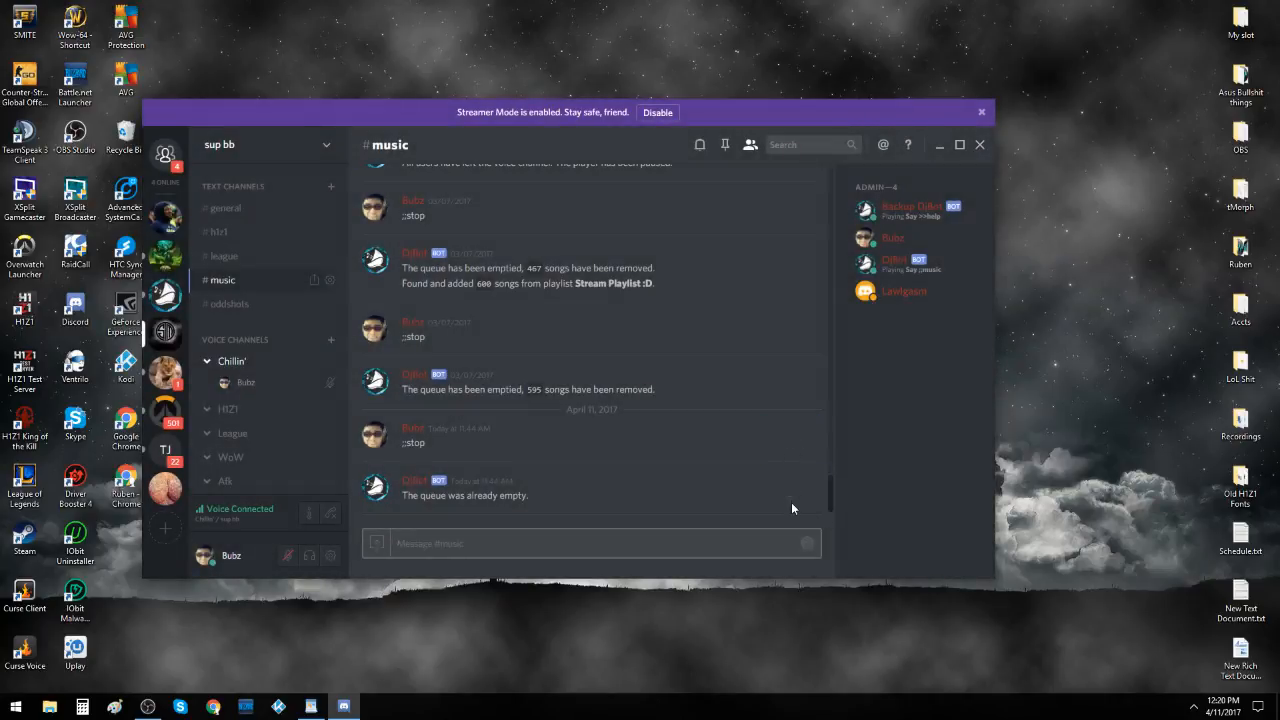
pyautogui.moveTo(547, 543)
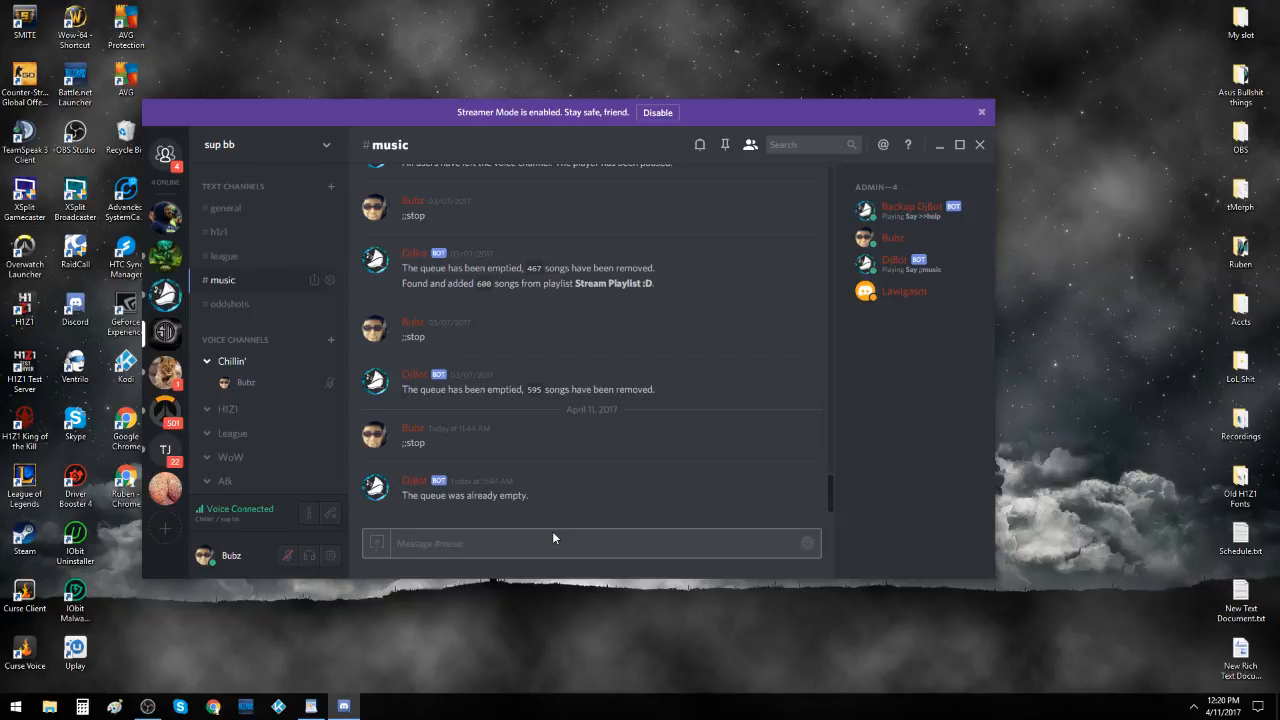
pyautogui.moveTo(556, 542)
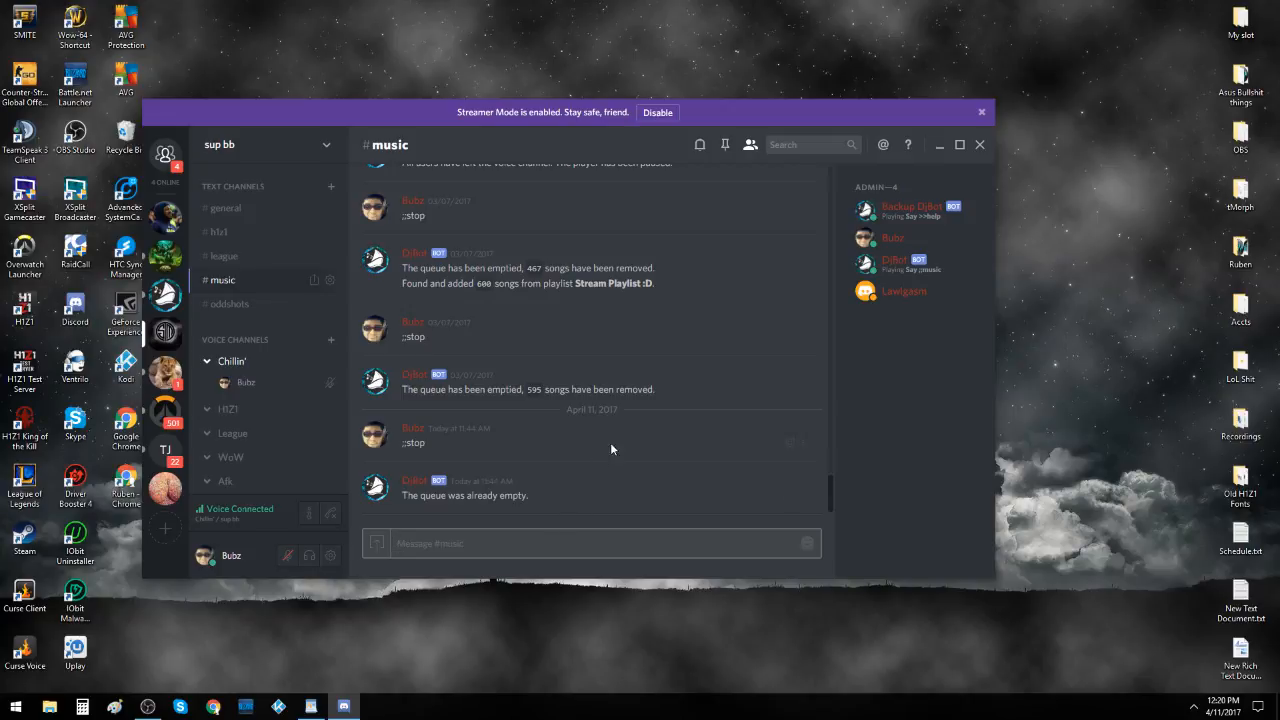
pyautogui.moveTo(647, 422)
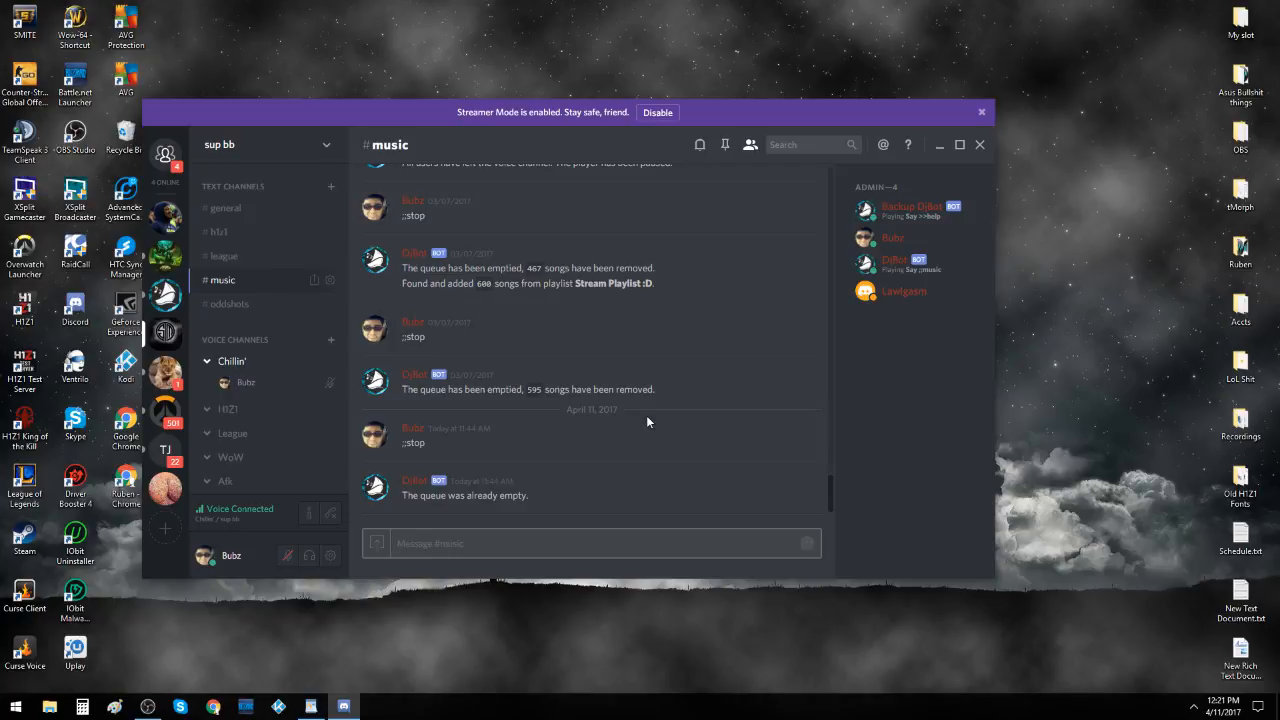
pyautogui.moveTo(542, 480)
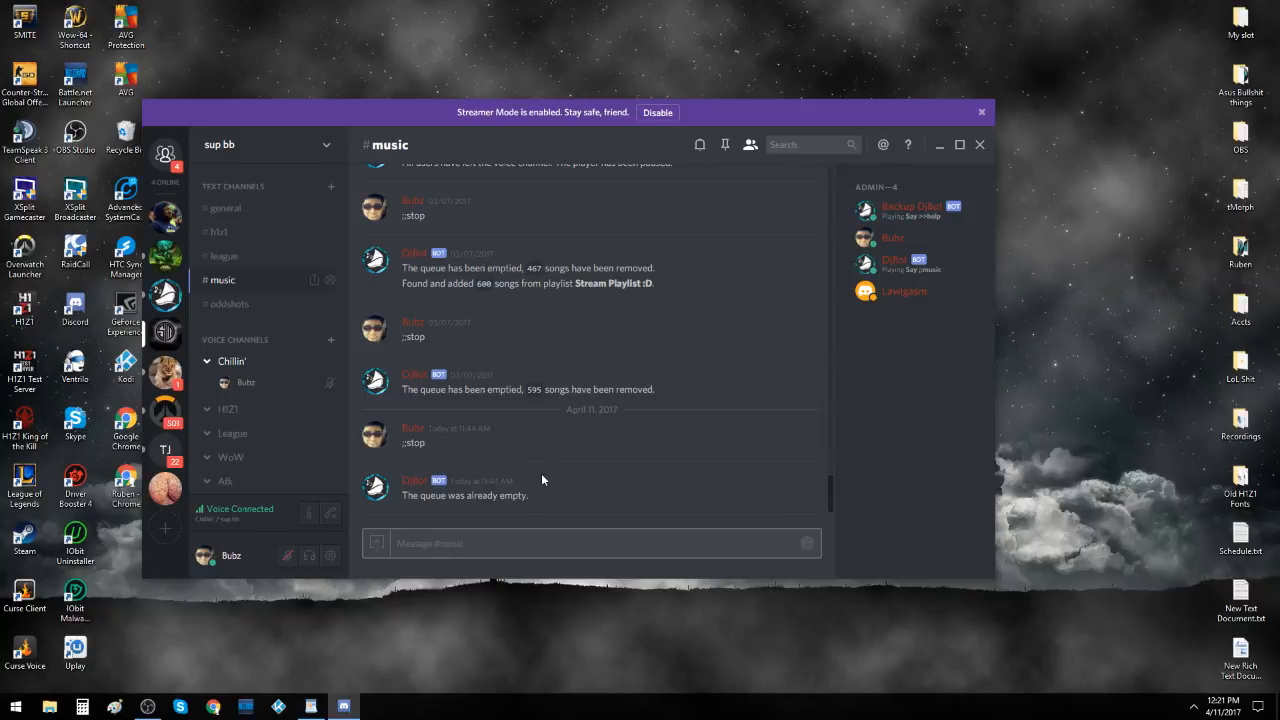
pyautogui.moveTo(607, 444)
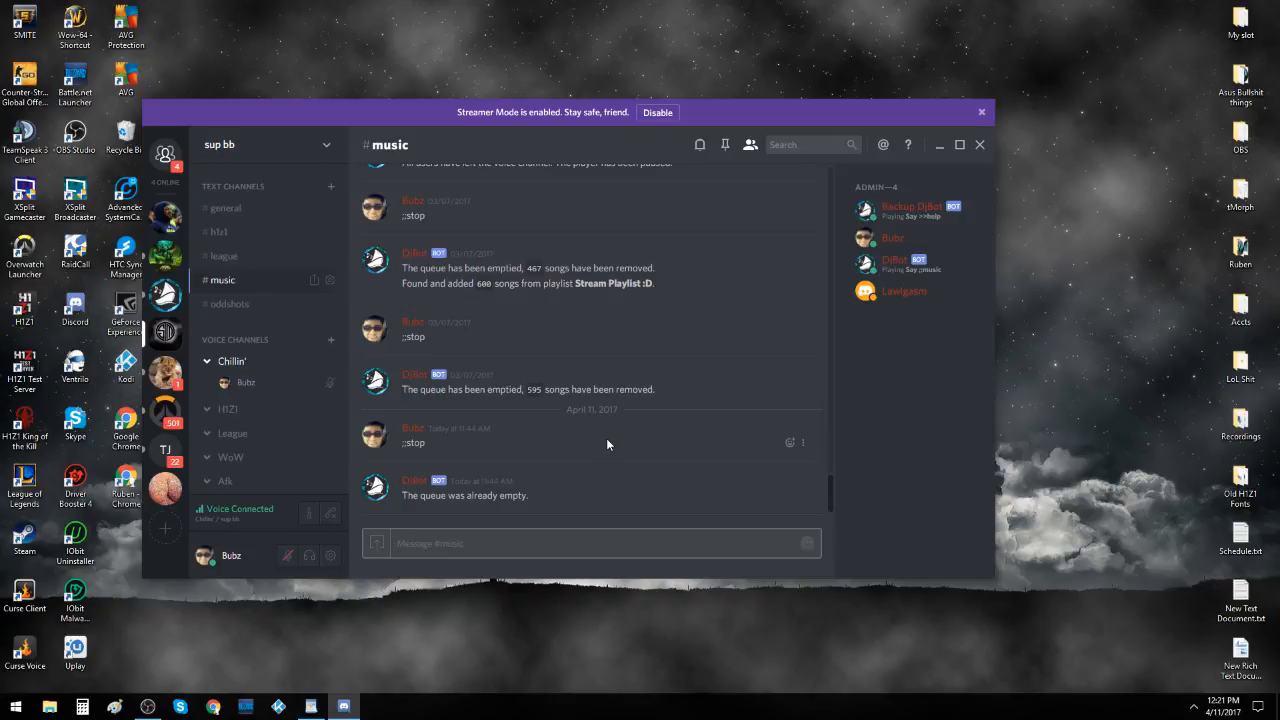
pyautogui.moveTo(608, 427)
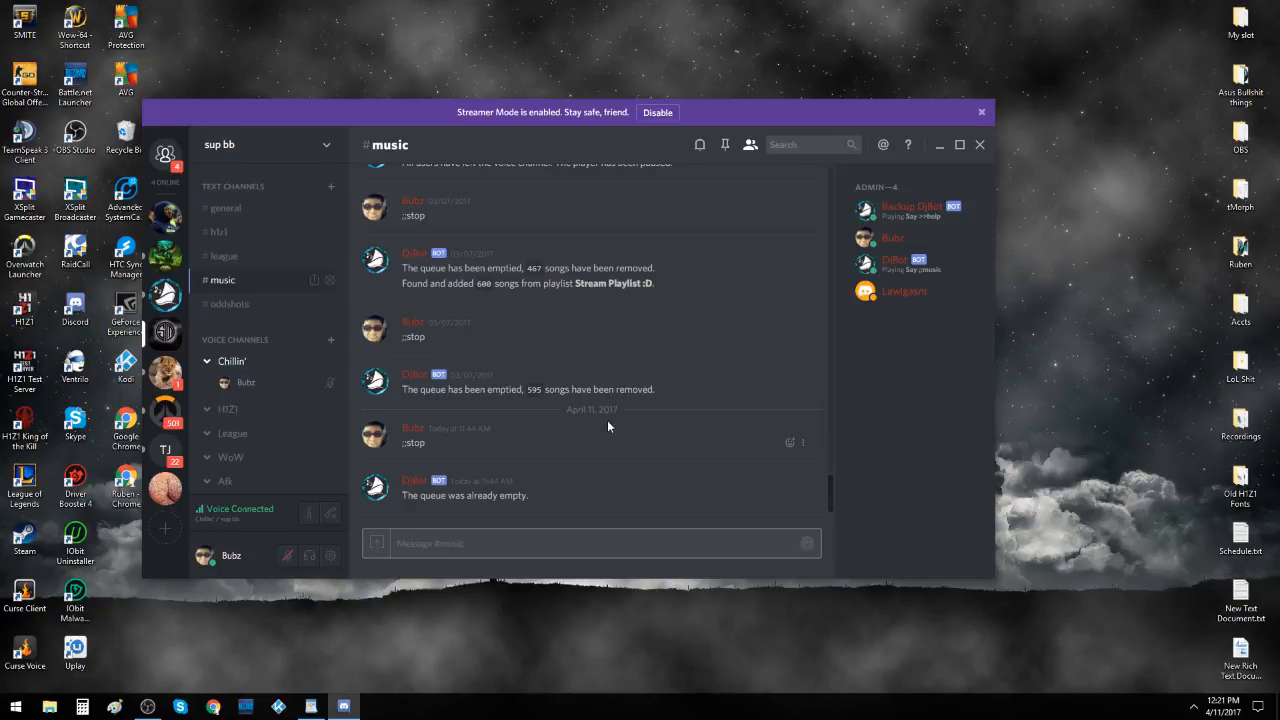
pyautogui.moveTo(166, 150)
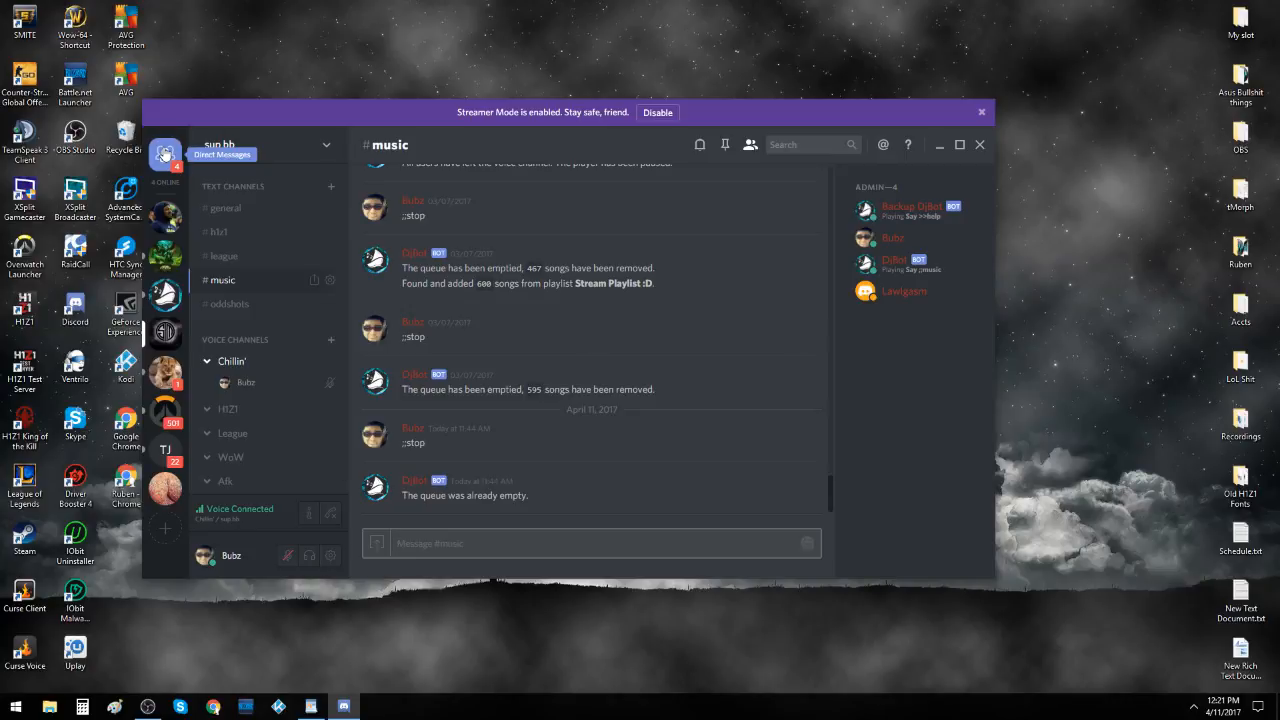
pyautogui.moveTo(165, 293)
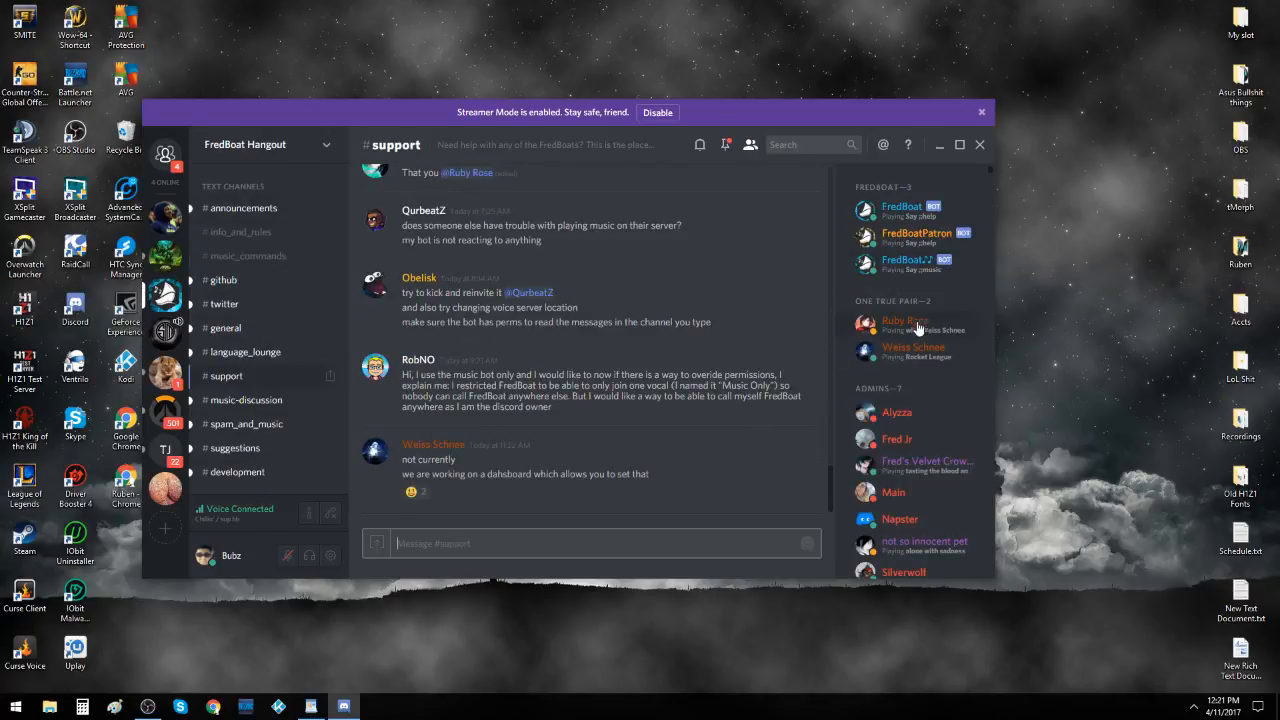
pyautogui.moveTo(851, 220)
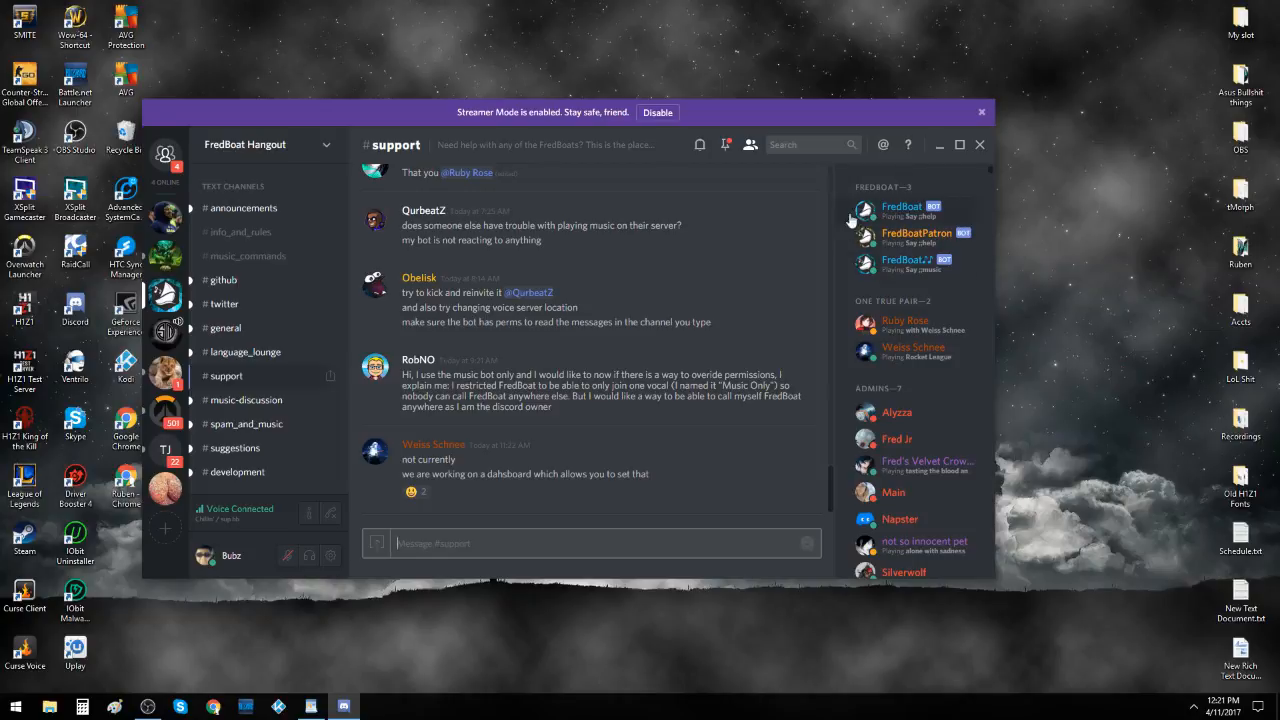